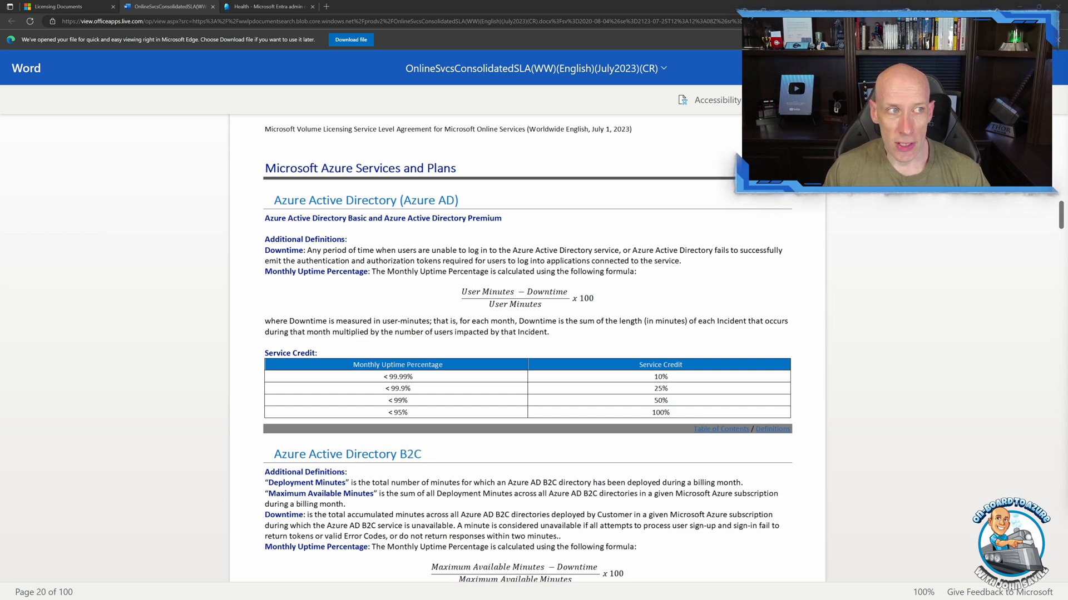
pyautogui.moveTo(639, 325)
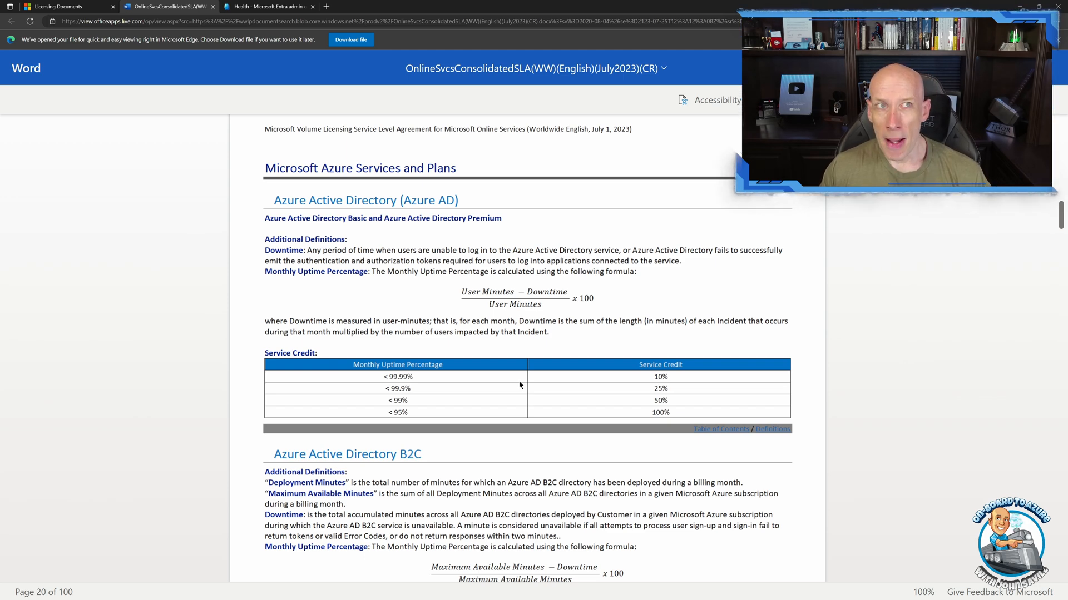
pyautogui.moveTo(524, 383)
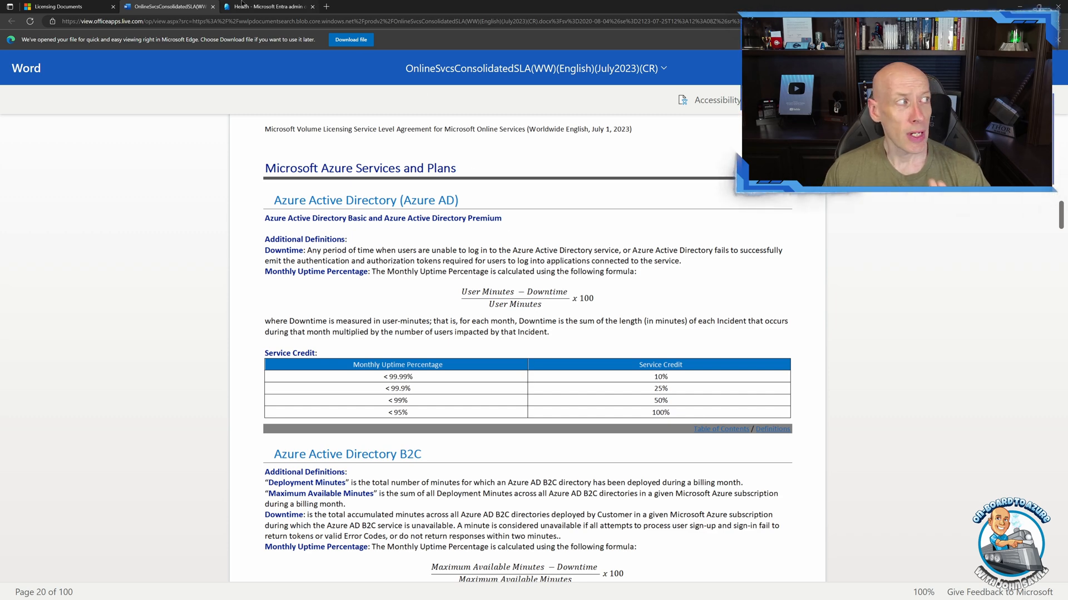
# Switch to the Entra admin center tab showing the tenant's authentication health report
pyautogui.click(266, 6)
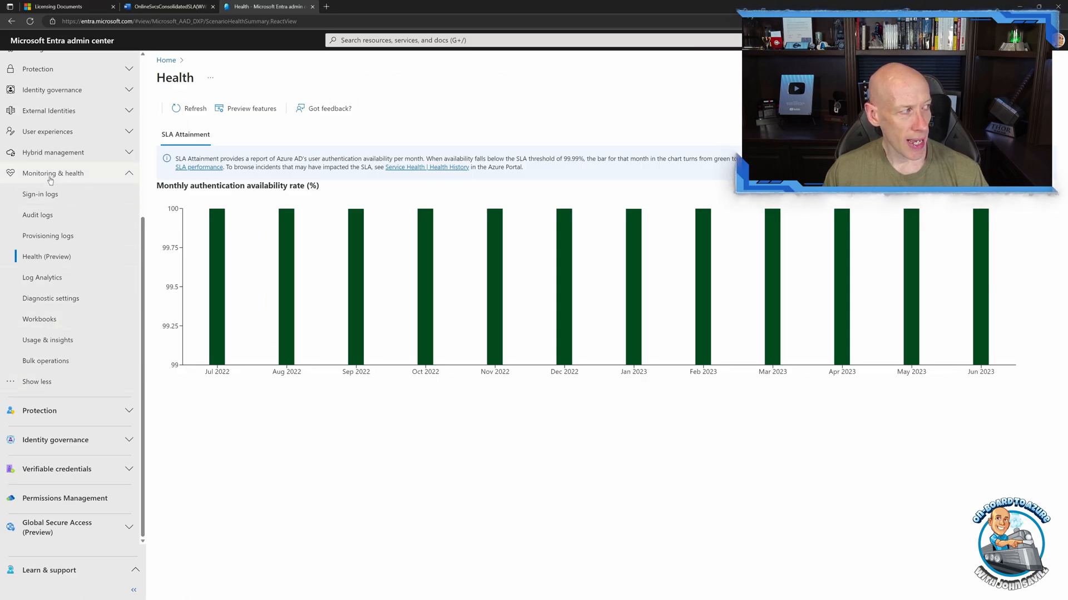
pyautogui.moveTo(38, 257)
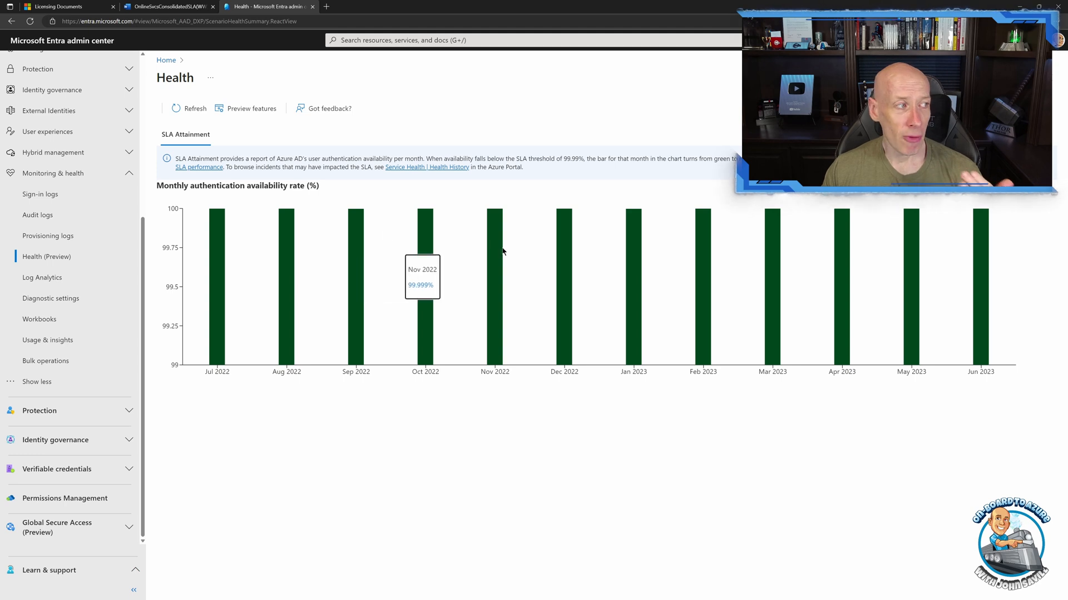
pyautogui.moveTo(841, 286)
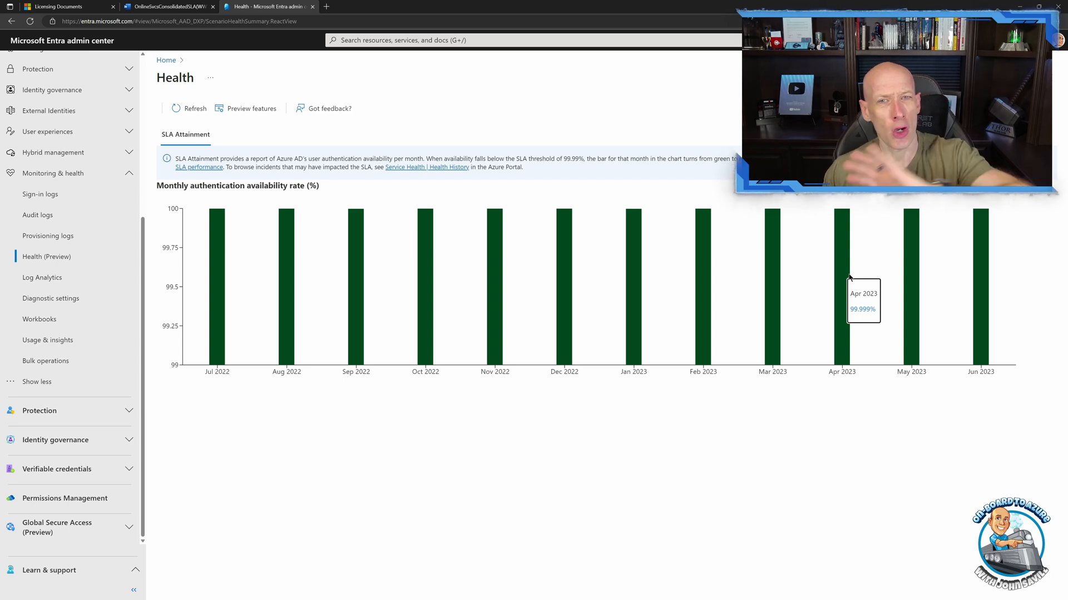
pyautogui.moveTo(861, 277)
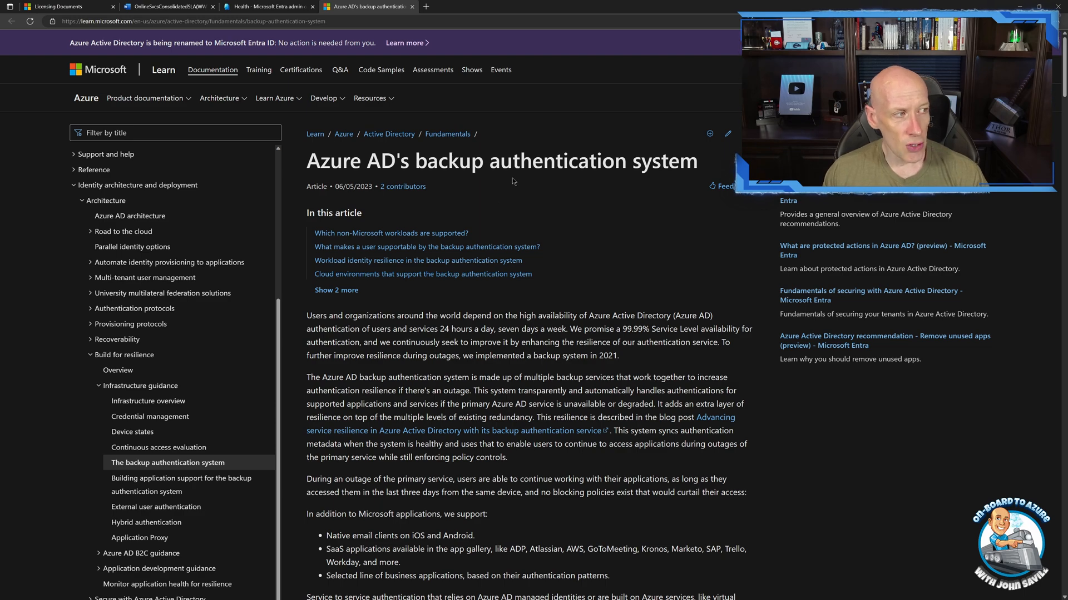
# Scroll the backup authentication article down to the appendix table of protected non-Microsoft apps
pyautogui.scroll(-3)
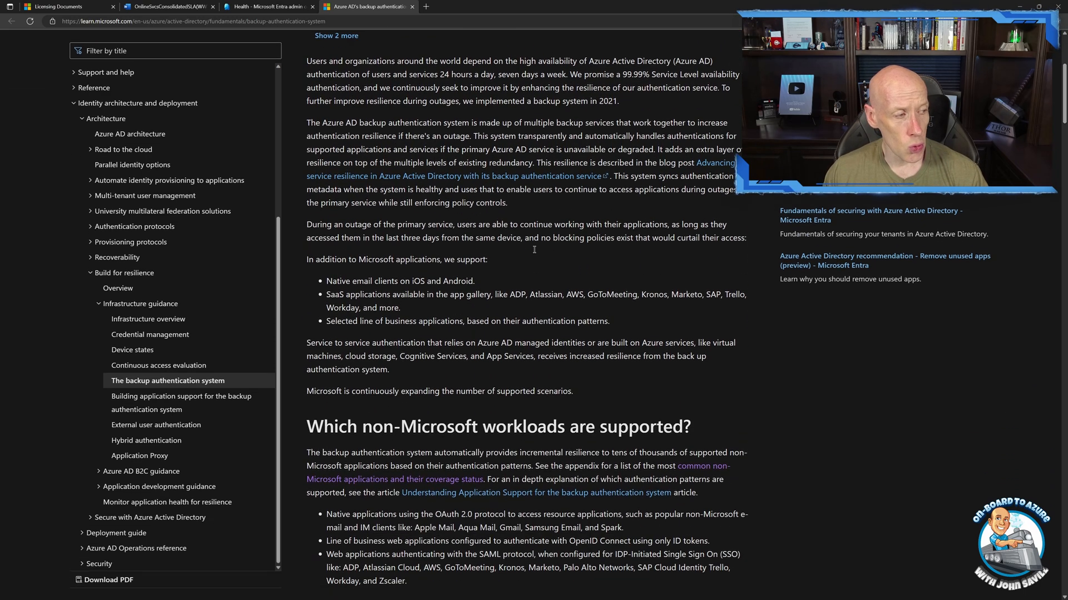
pyautogui.scroll(-3)
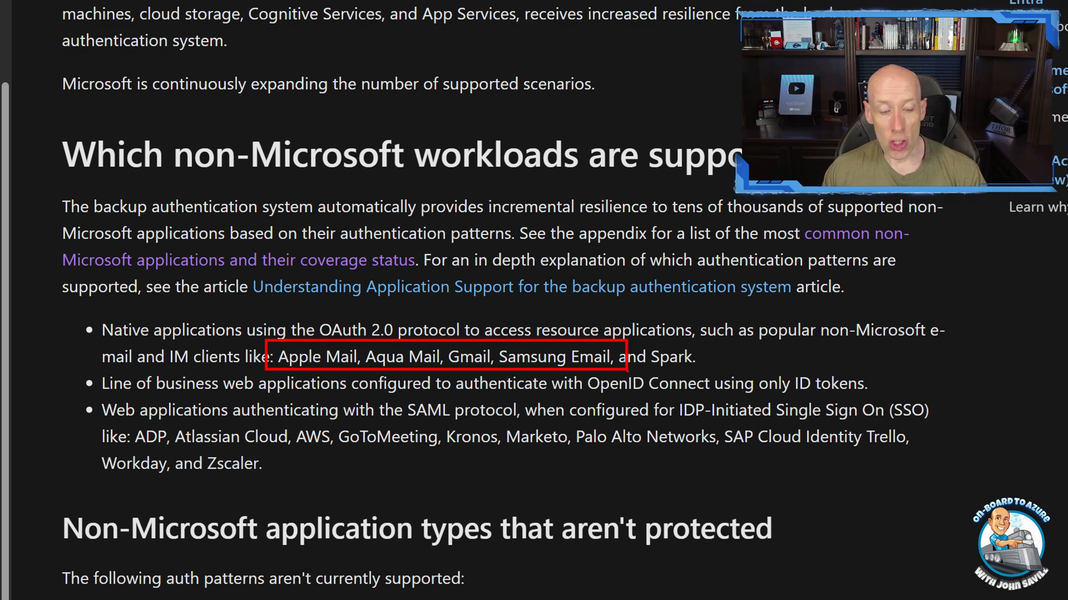
pyautogui.scroll(-3)
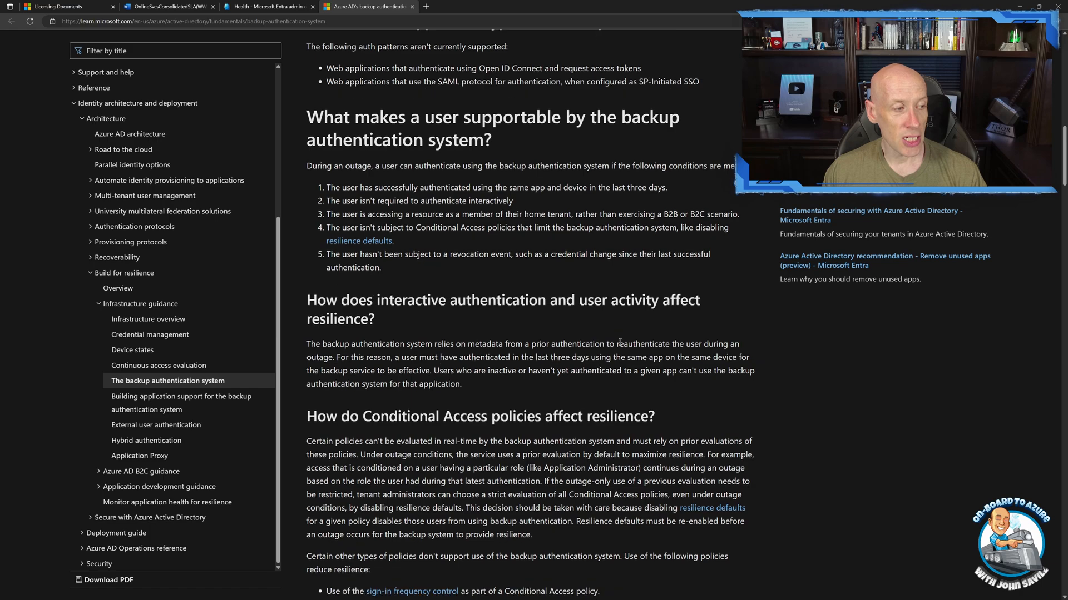
pyautogui.scroll(-3)
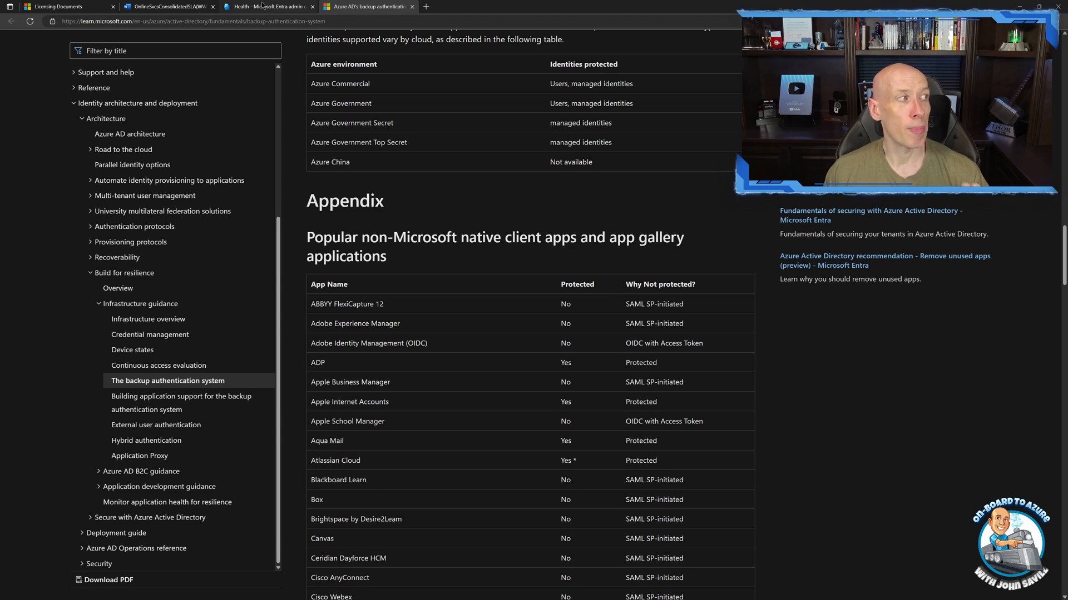
pyautogui.moveTo(265, 6)
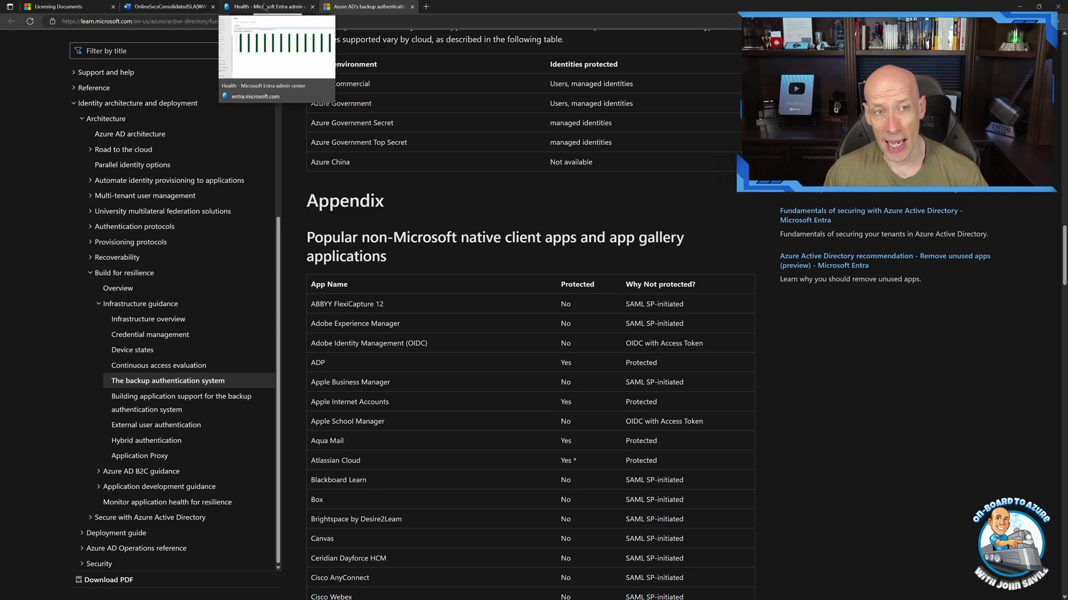
# Return to Entra, go to Sign-in logs and start adding a filter
pyautogui.click(269, 7)
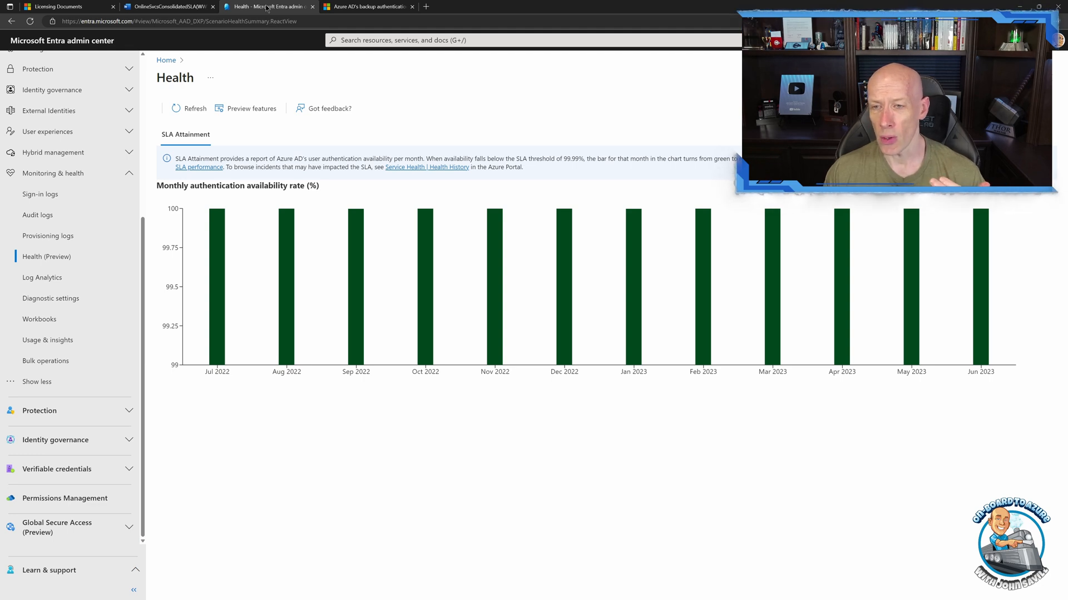
pyautogui.moveTo(310, 42)
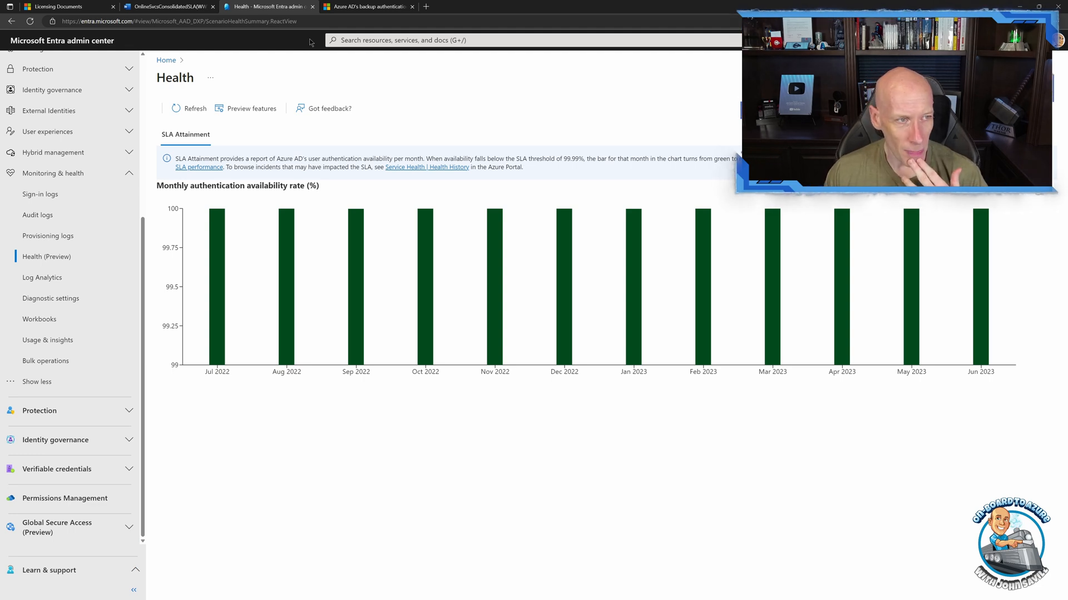
pyautogui.moveTo(333, 55)
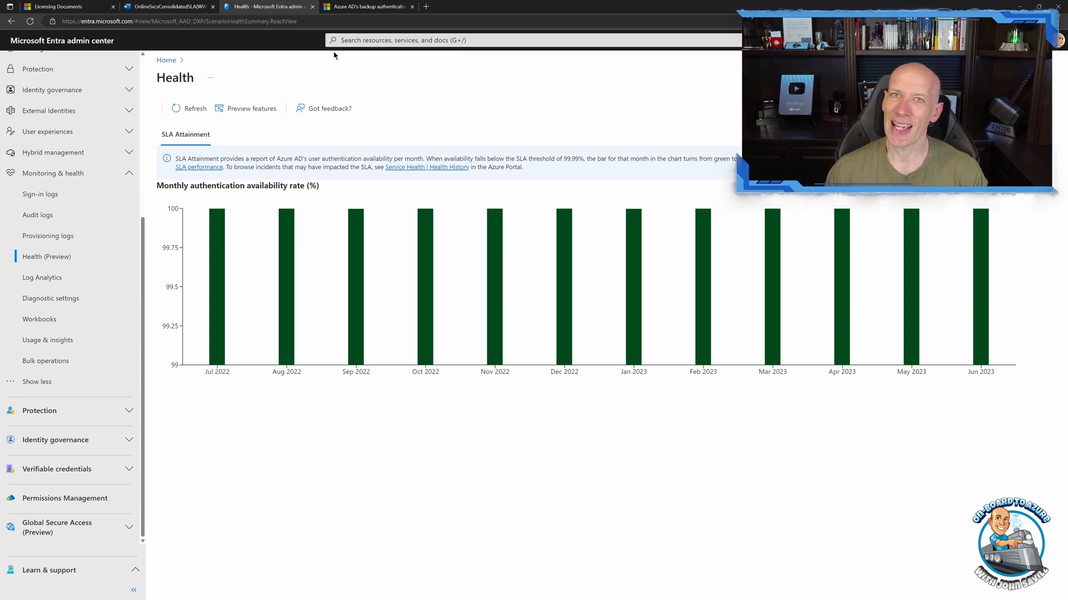
pyautogui.moveTo(305, 158)
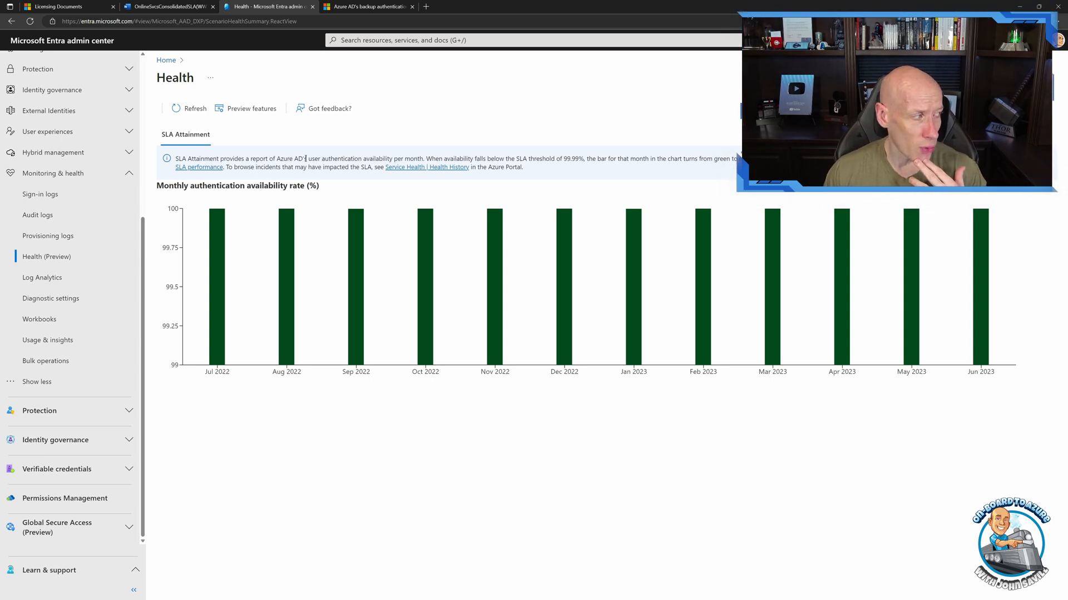
pyautogui.click(39, 194)
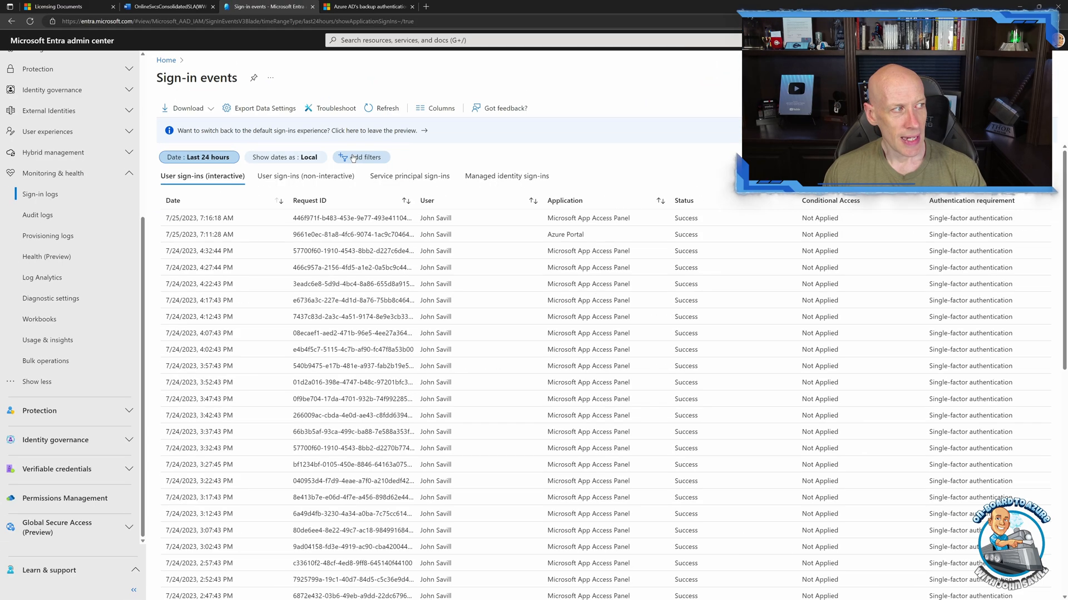
pyautogui.click(360, 157)
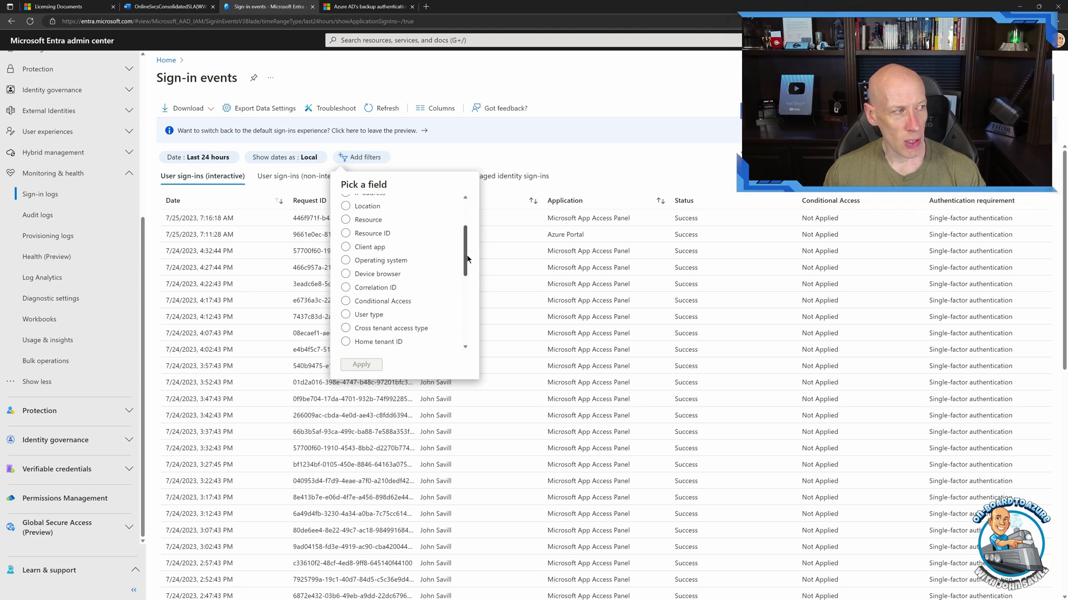
pyautogui.scroll(-3)
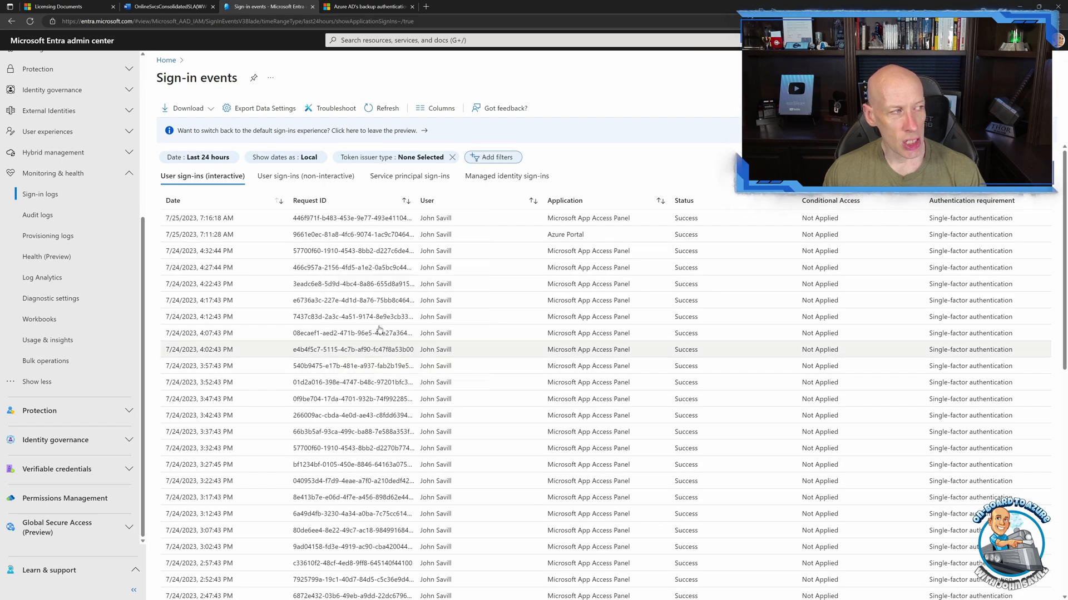
# Filter by Token issuer type = Azure AD Backup Auth (no sign-ins), then go back to Health
pyautogui.click(391, 158)
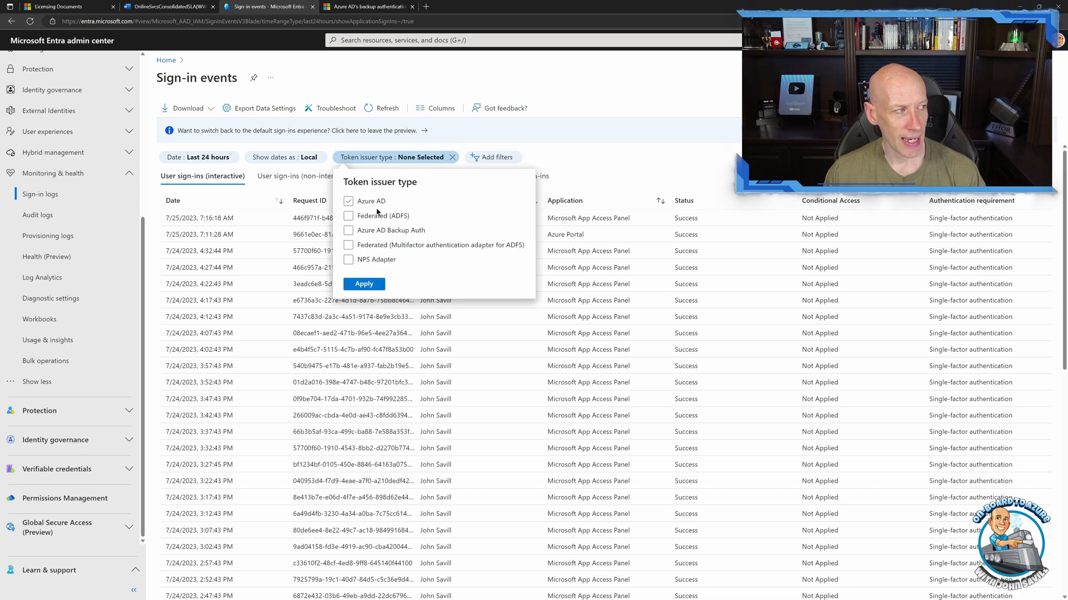
pyautogui.click(349, 230)
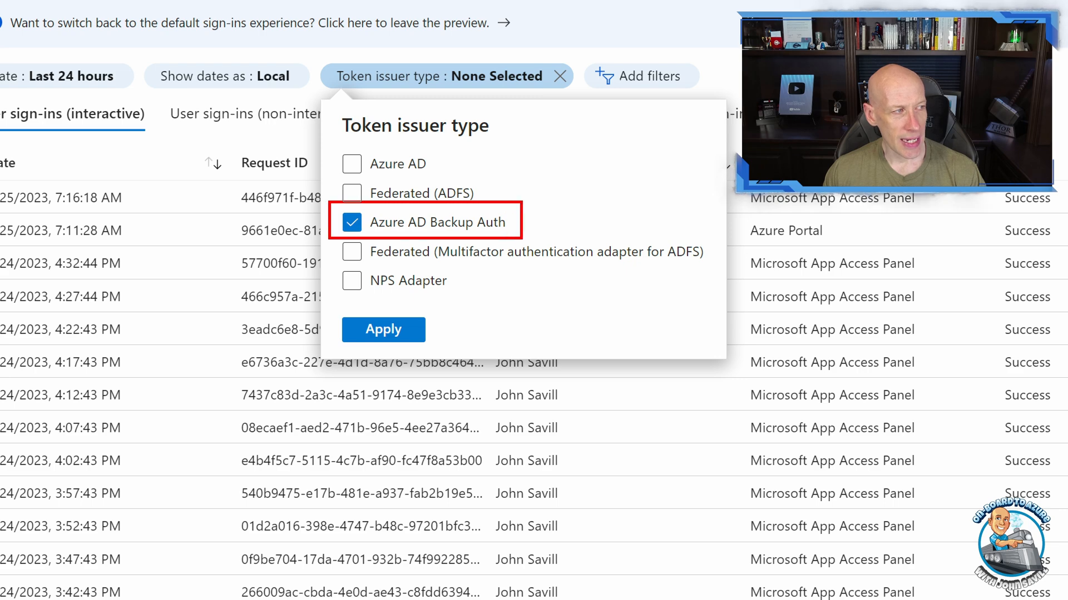
pyautogui.click(383, 330)
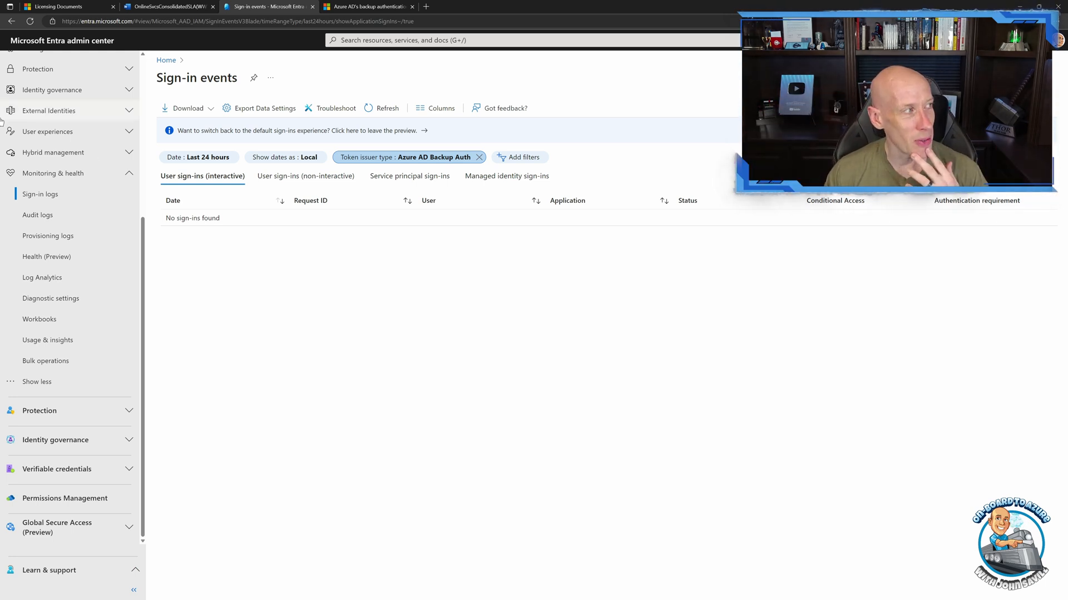
pyautogui.moveTo(269, 17)
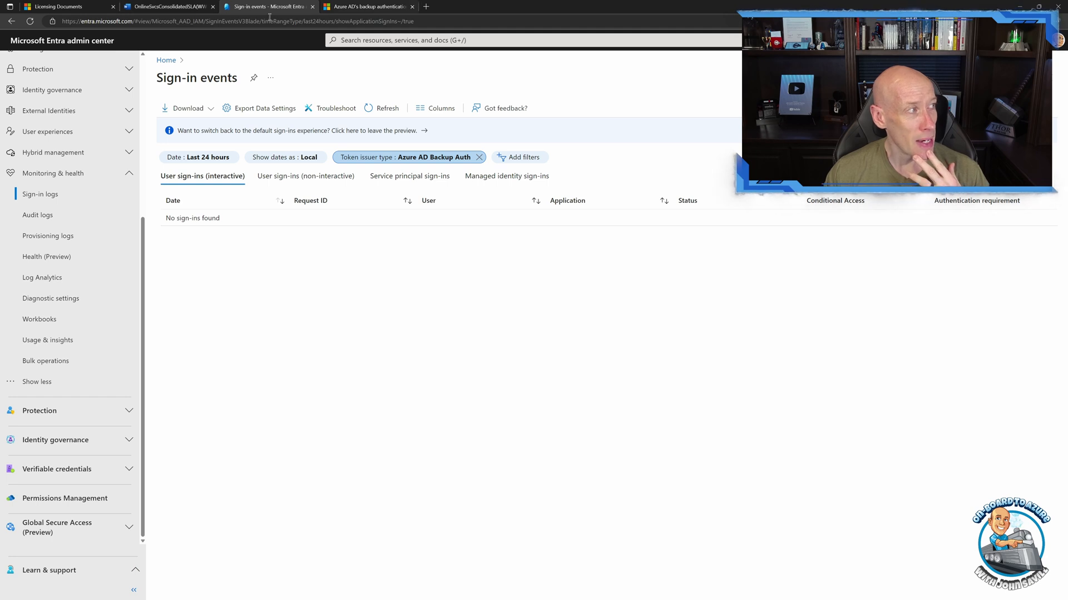
pyautogui.click(46, 257)
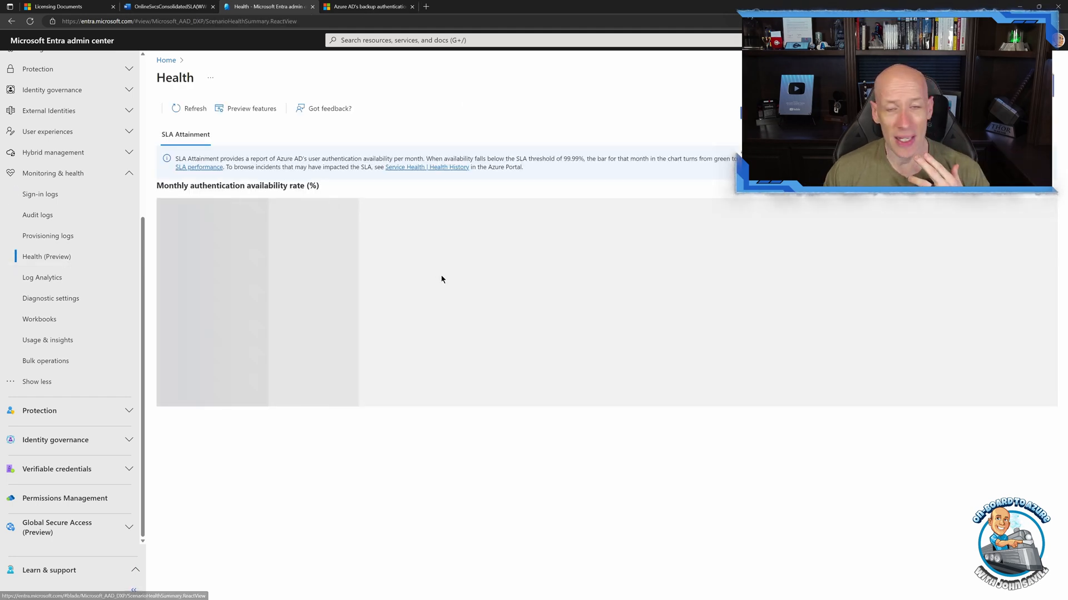
pyautogui.moveTo(585, 282)
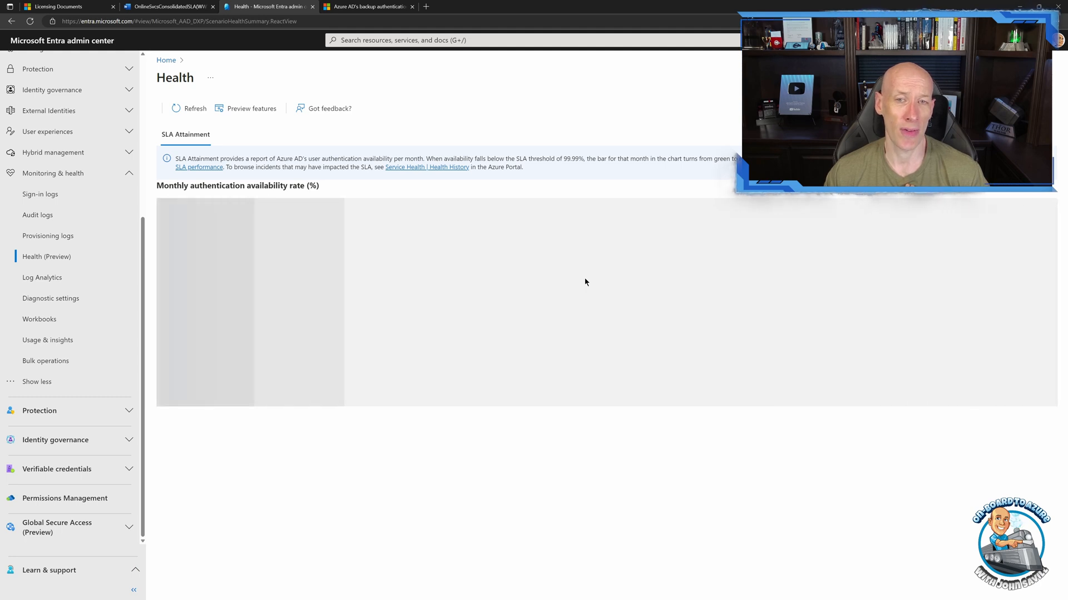
pyautogui.moveTo(187, 245)
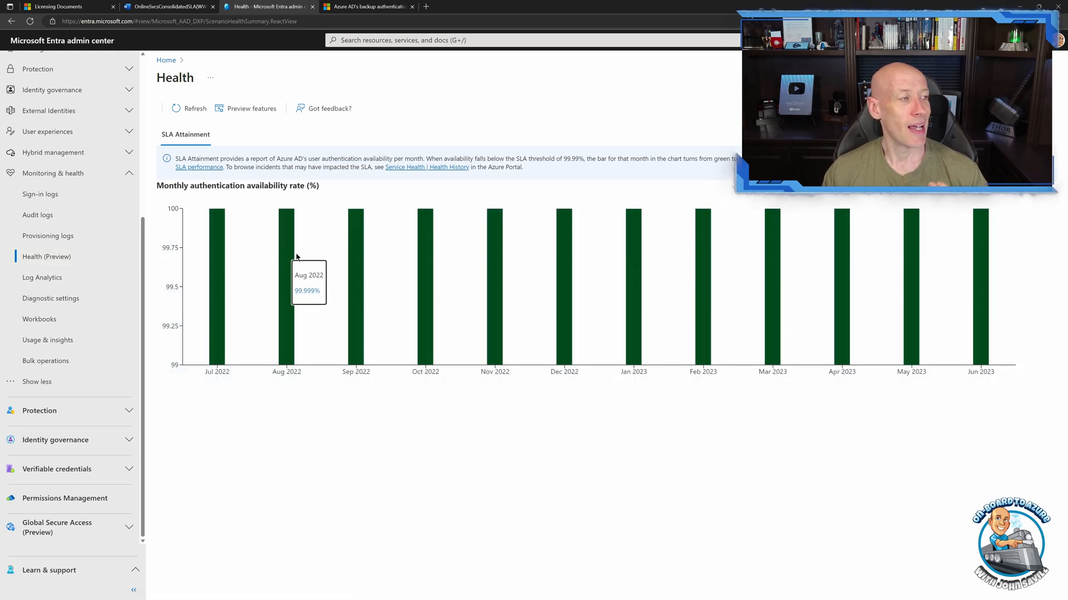
pyautogui.moveTo(686, 257)
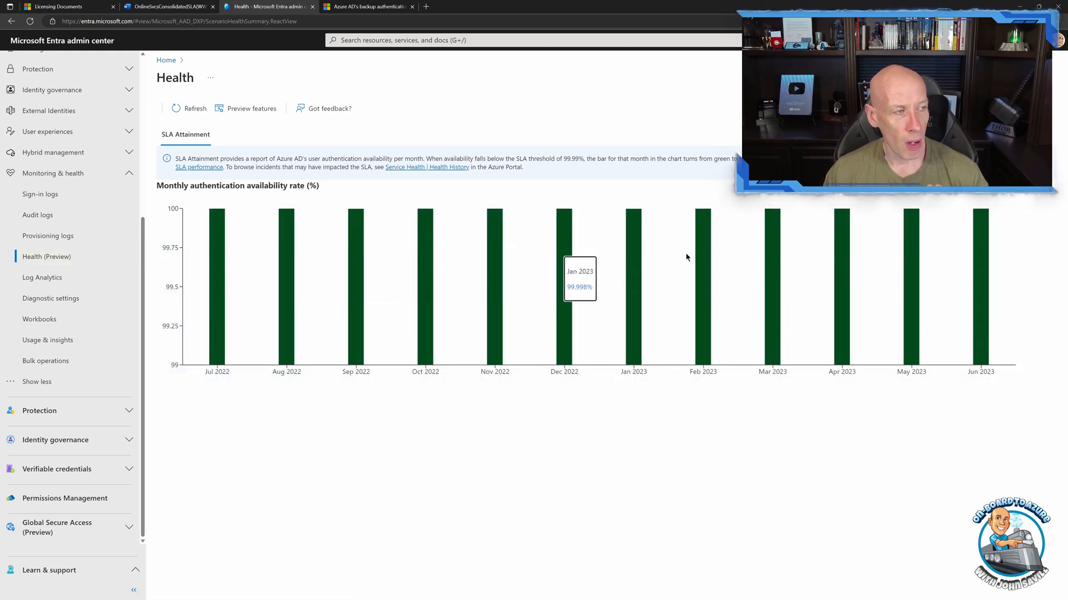